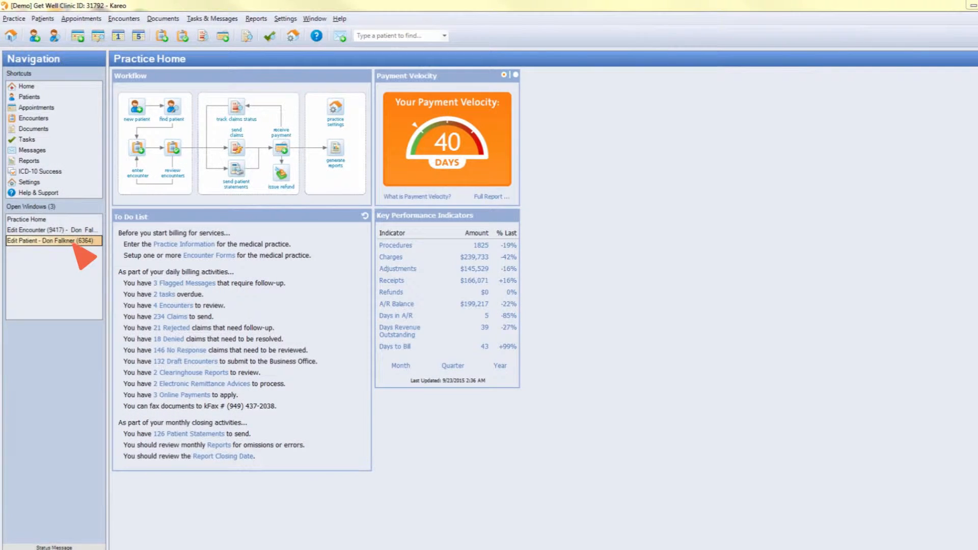
pyautogui.click(53, 240)
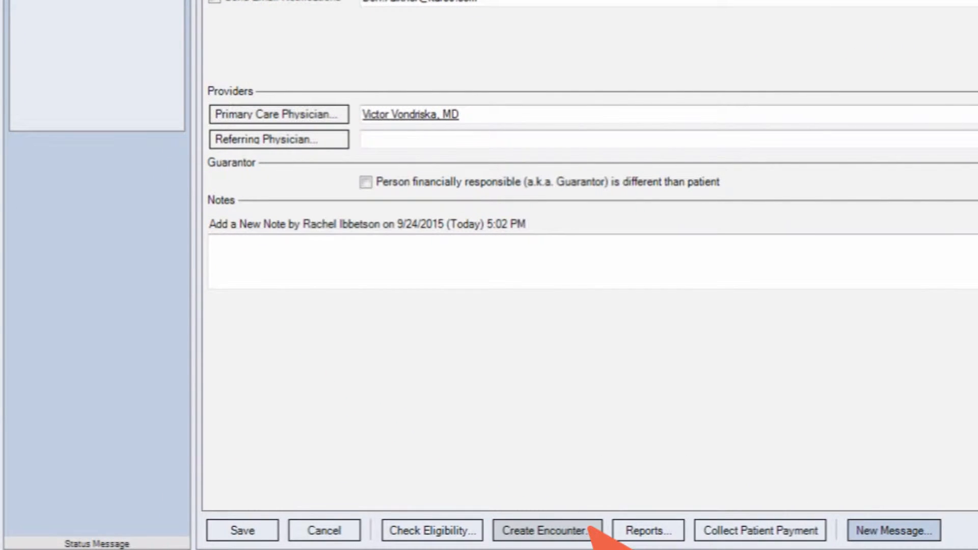
pyautogui.click(549, 531)
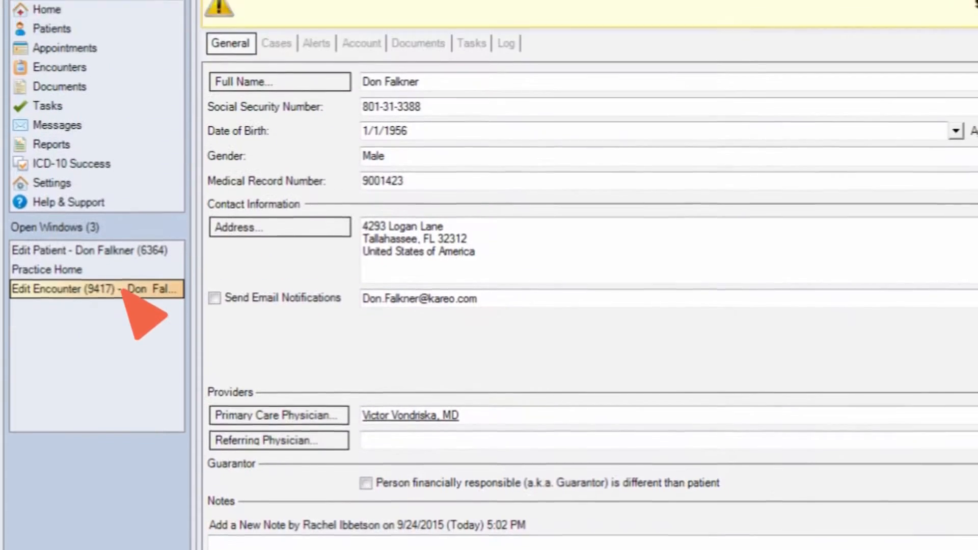
# Step: Switch to Encounter 9417 and date its first service line September 24, 2015
pyautogui.click(76, 289)
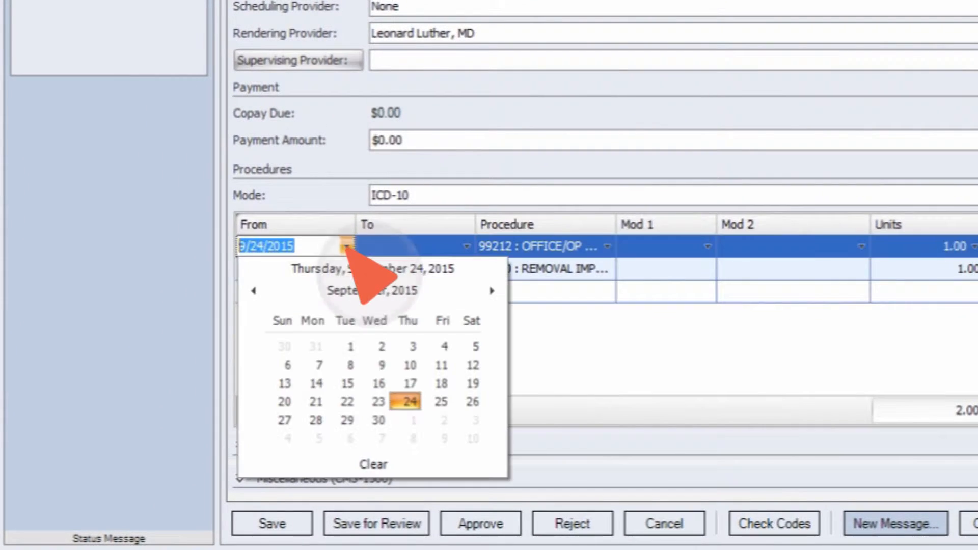
pyautogui.click(410, 402)
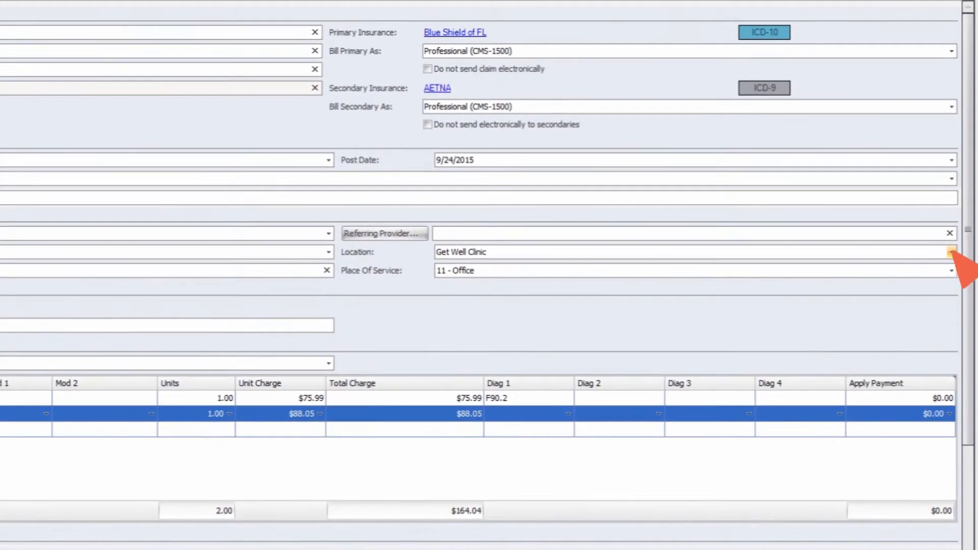
pyautogui.click(706, 250)
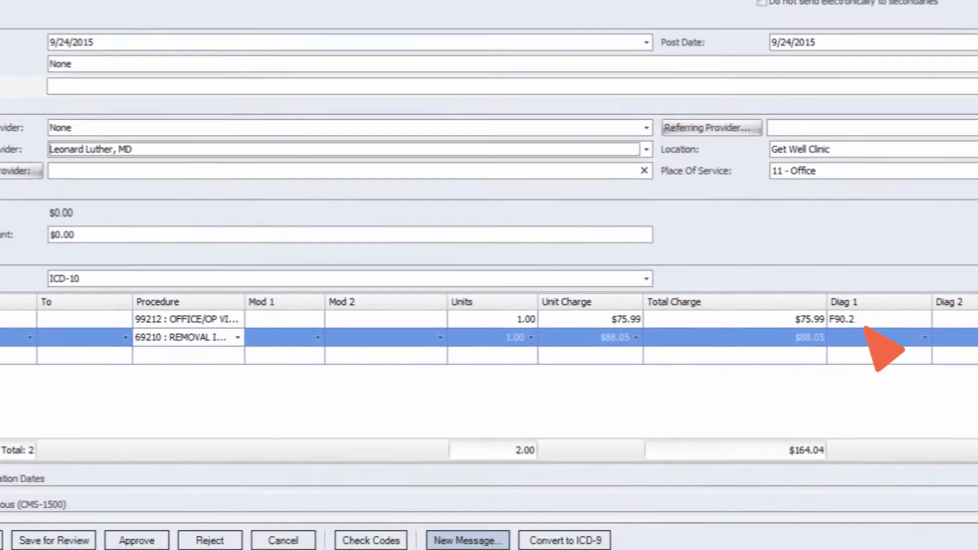
pyautogui.rightClick(872, 337)
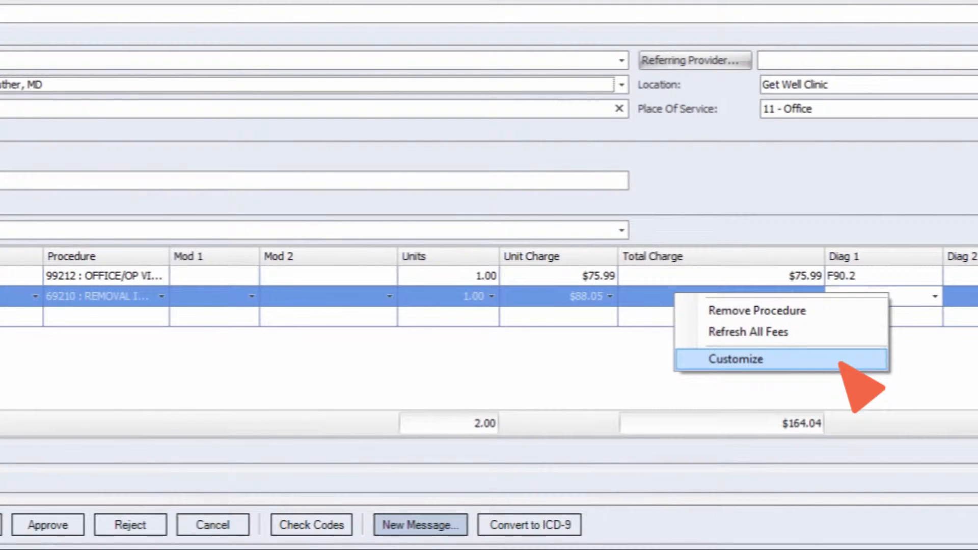
pyautogui.click(735, 359)
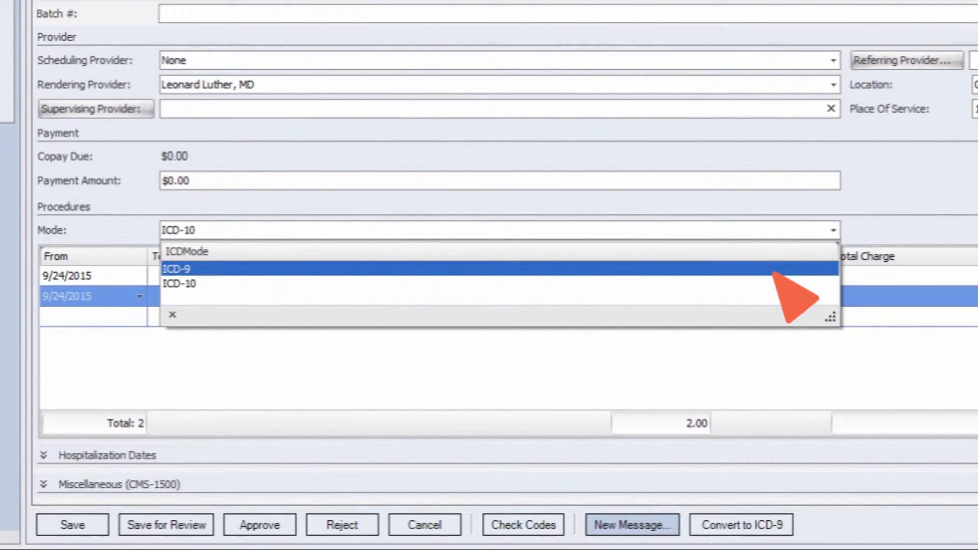
# Step: Choose ICD-10 in the Procedures Mode dropdown, leaving it ready for Check Codes
pyautogui.click(180, 283)
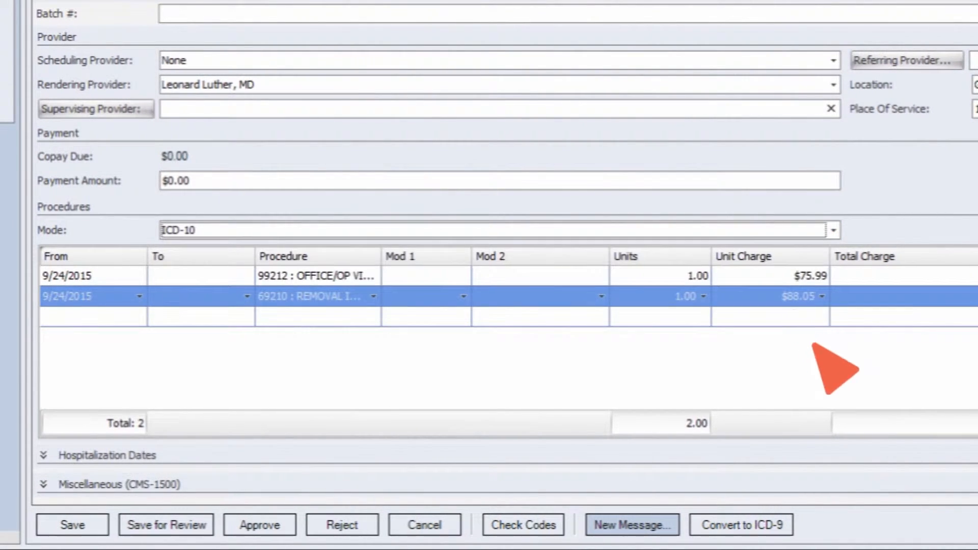
pyautogui.moveTo(828, 385)
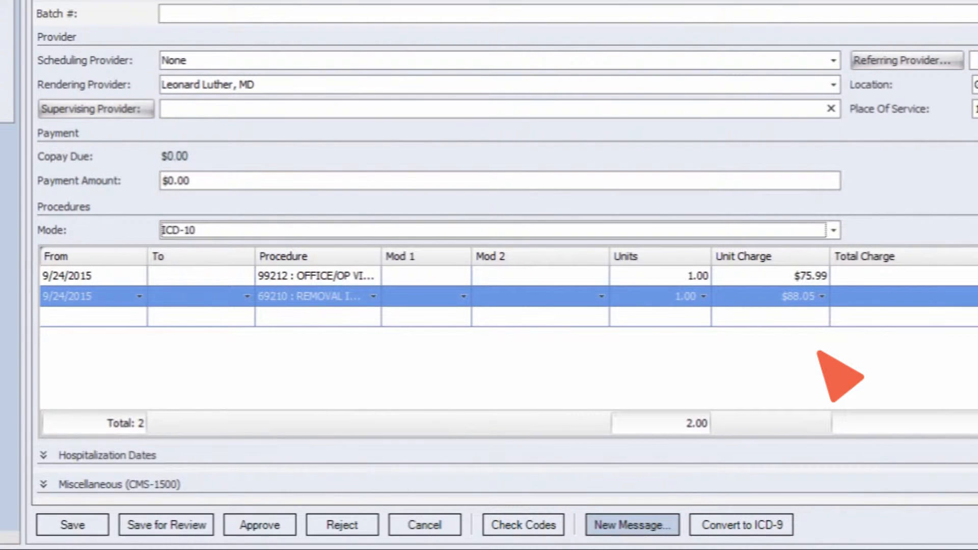
pyautogui.moveTo(524, 539)
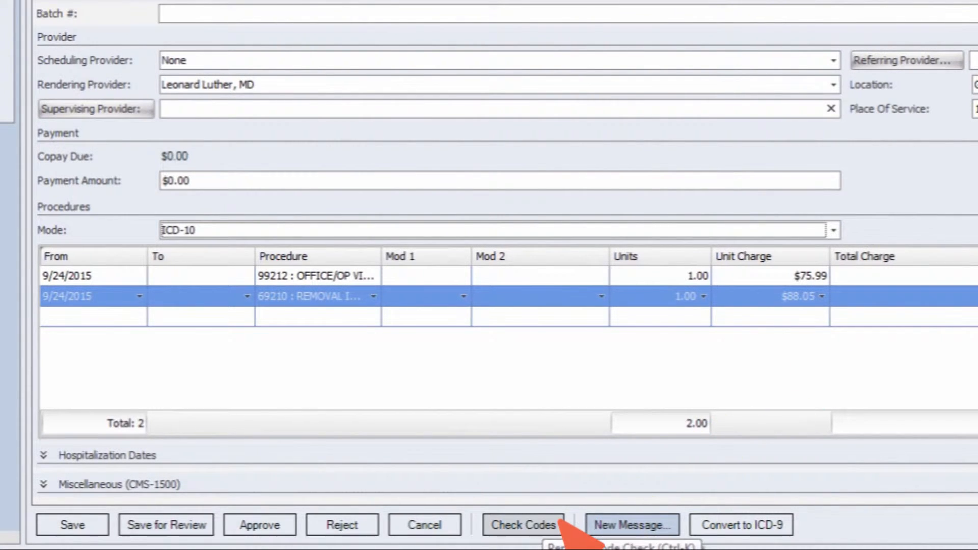